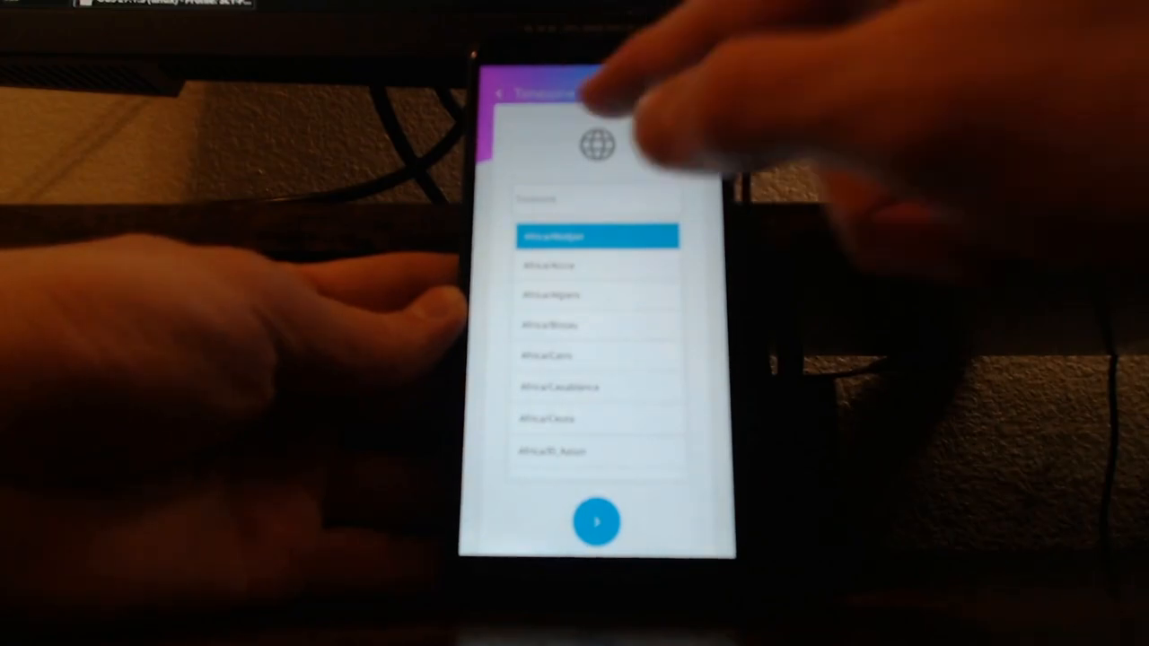
Step: Choose the phone's timezone from the setup wizard list
click(597, 523)
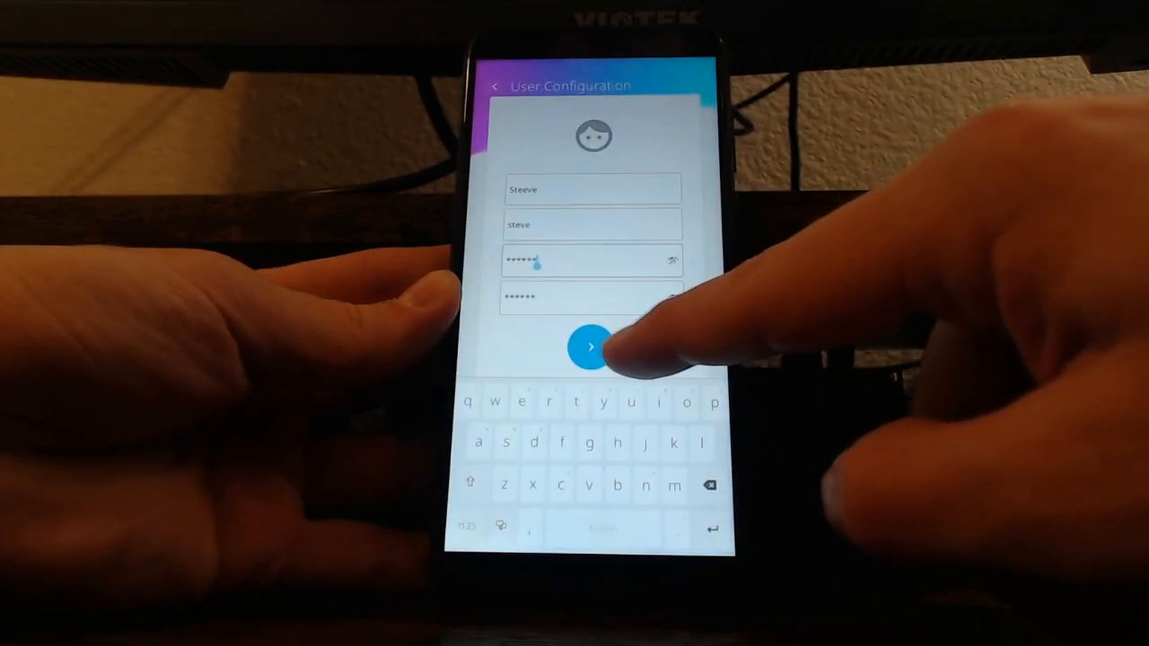
Step: Submit the new user's name, username and password to reach Setup complete
click(590, 347)
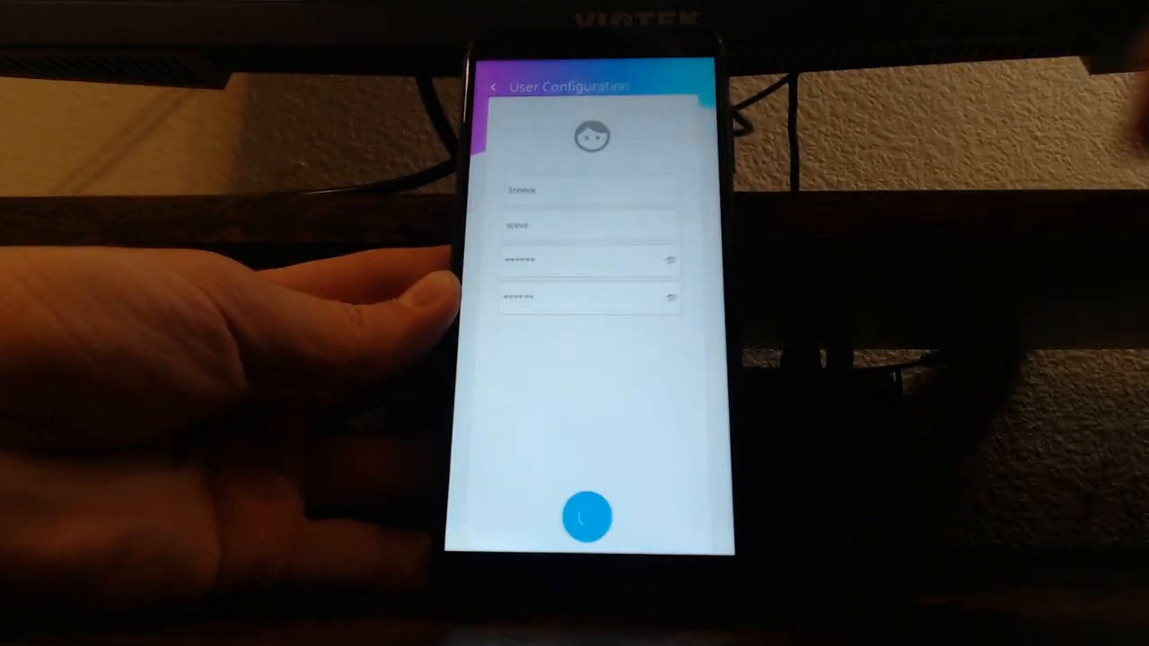
click(588, 516)
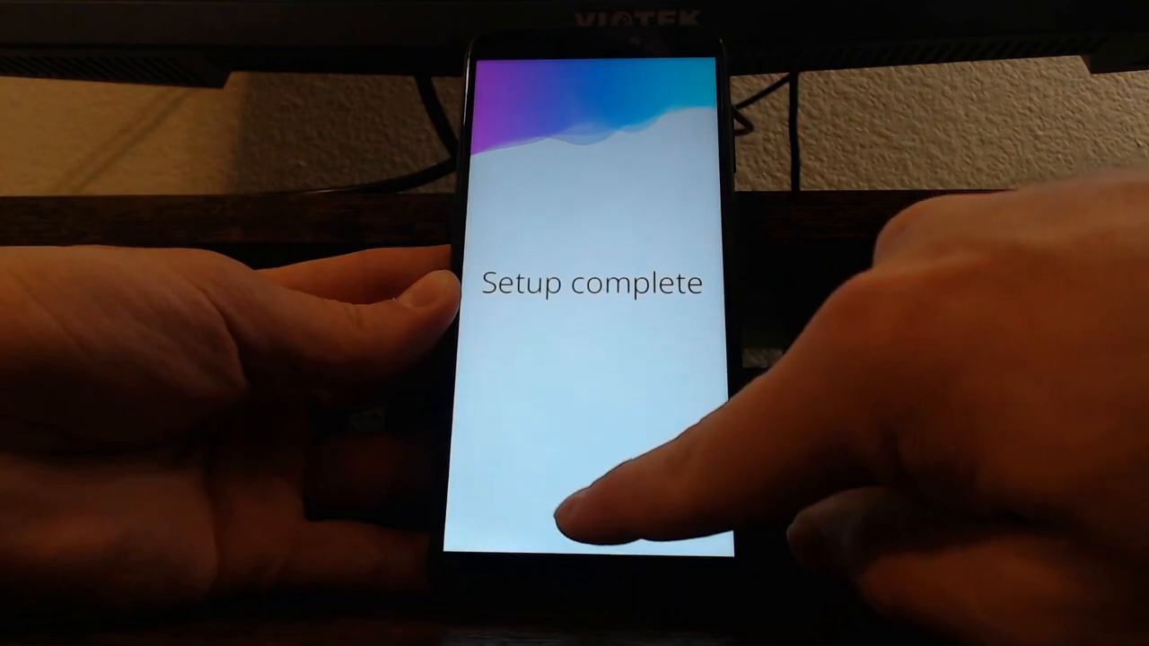
Step: Finish the first-boot setup and land on the phone's home screen
click(588, 517)
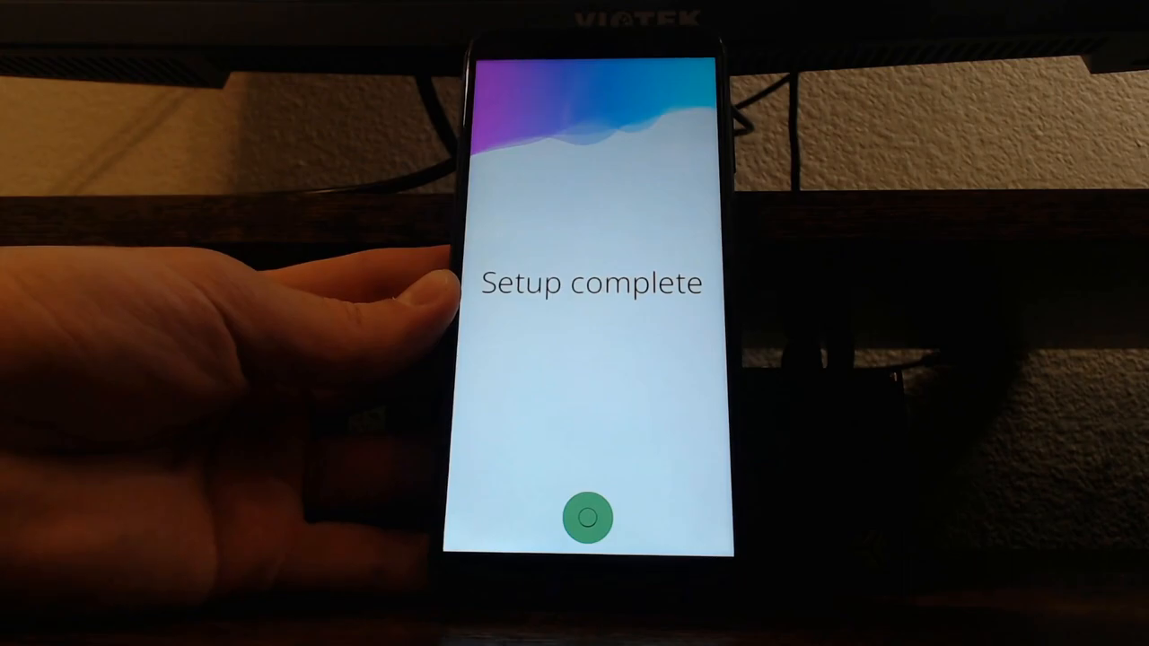
click(589, 518)
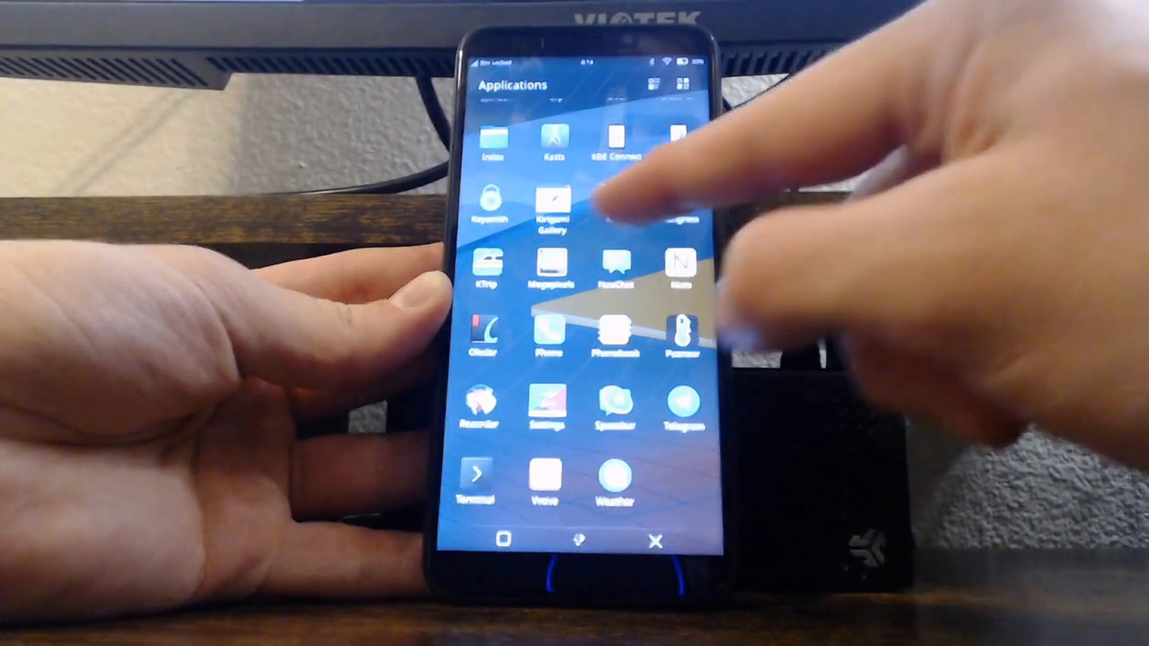
Step: Scroll through the Applications grid of installed apps
scroll(down, 3)
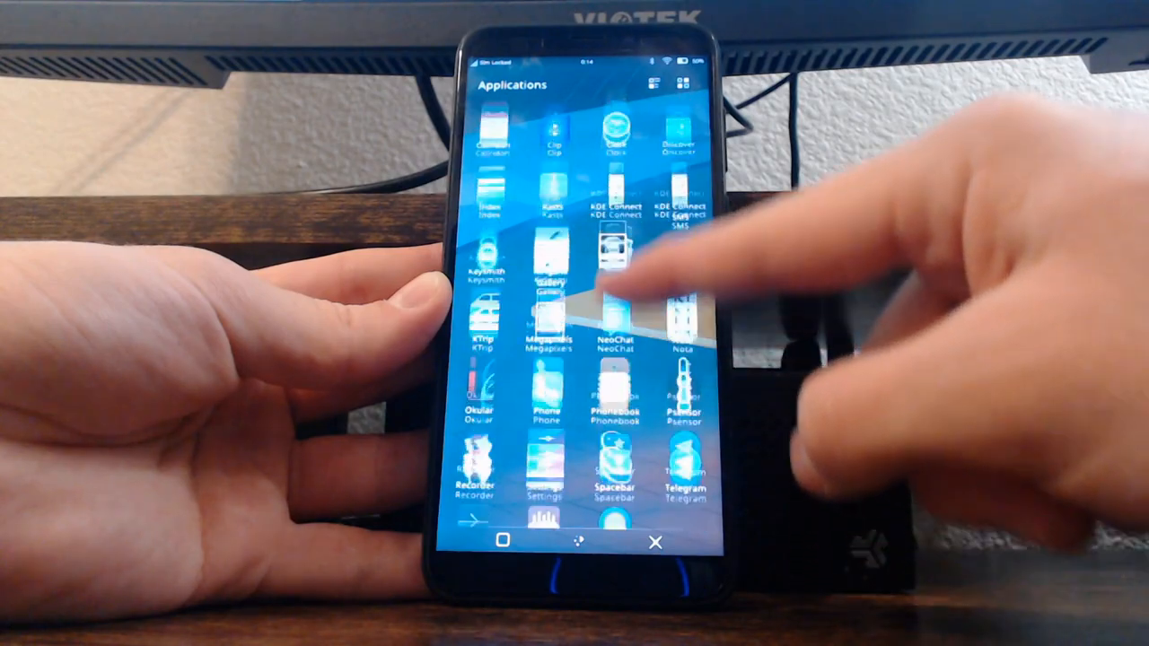
scroll(down, 3)
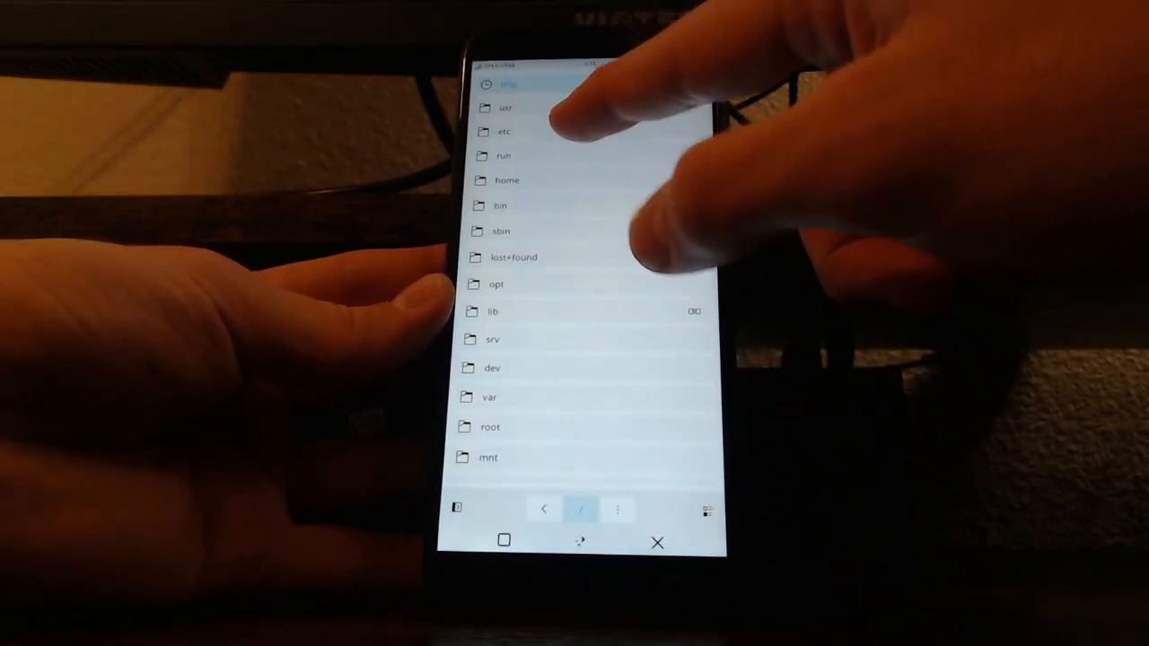
Step: Browse the etc folder's subfolders and configuration files in Index
click(504, 131)
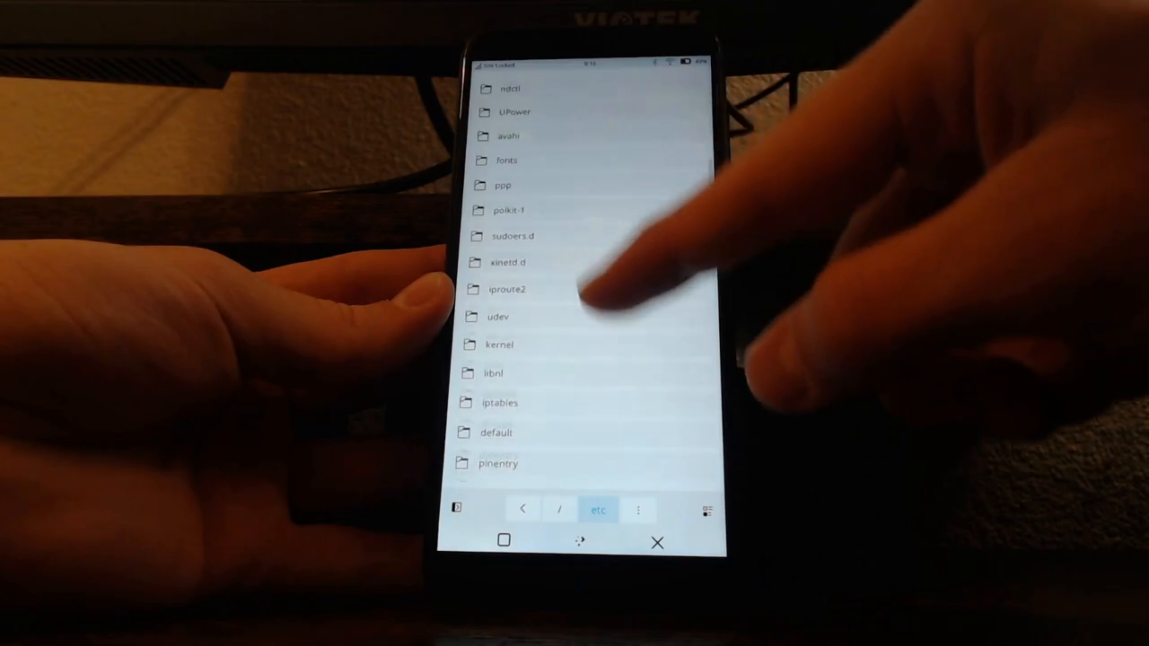
scroll(down, 3)
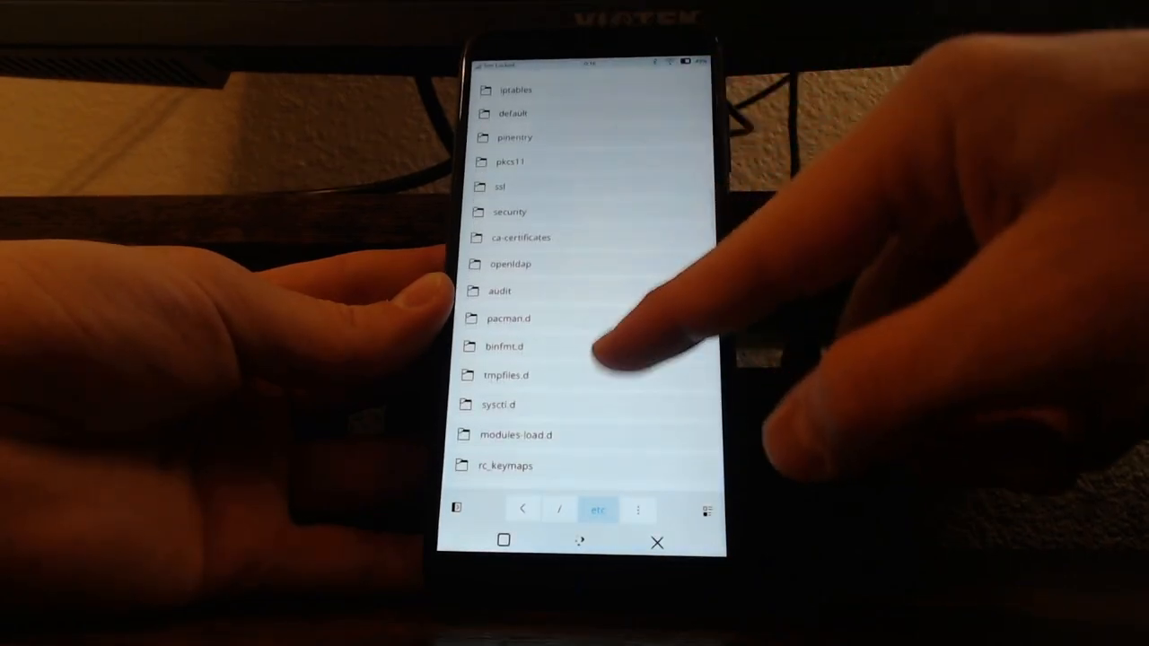
scroll(down, 3)
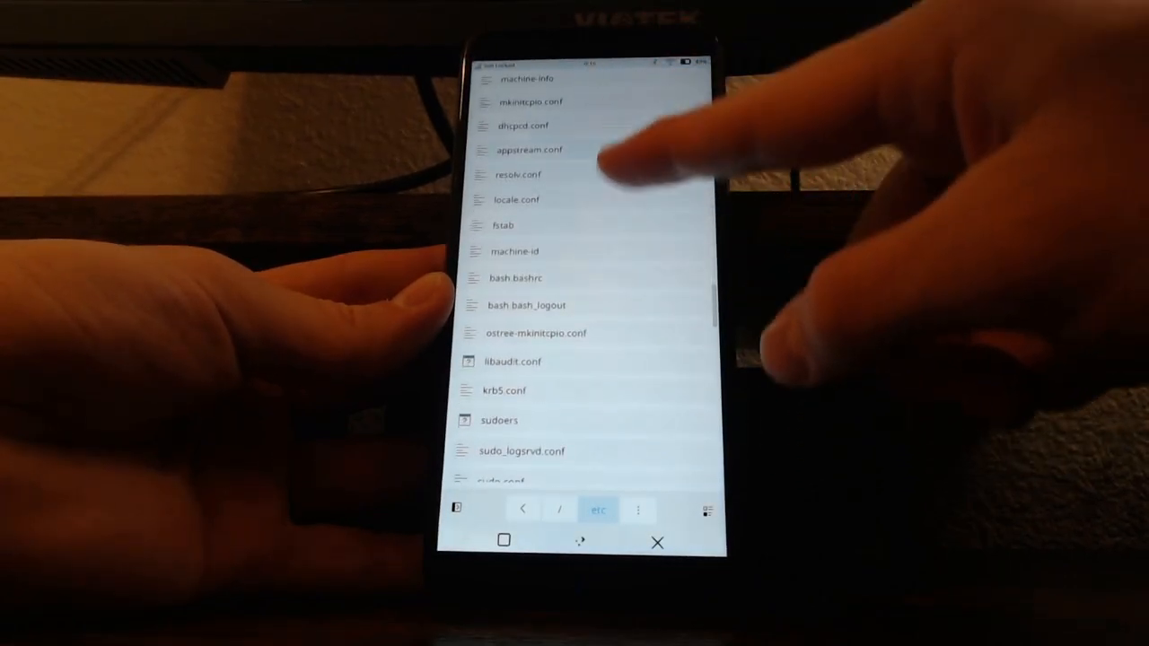
scroll(down, 3)
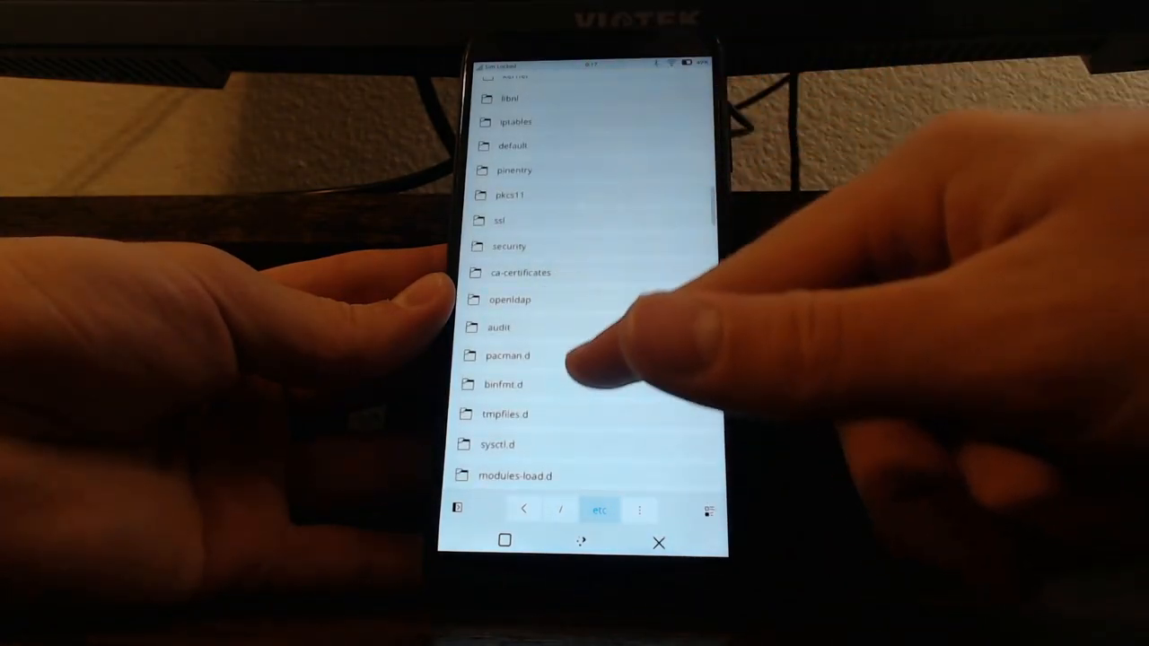
scroll(down, 3)
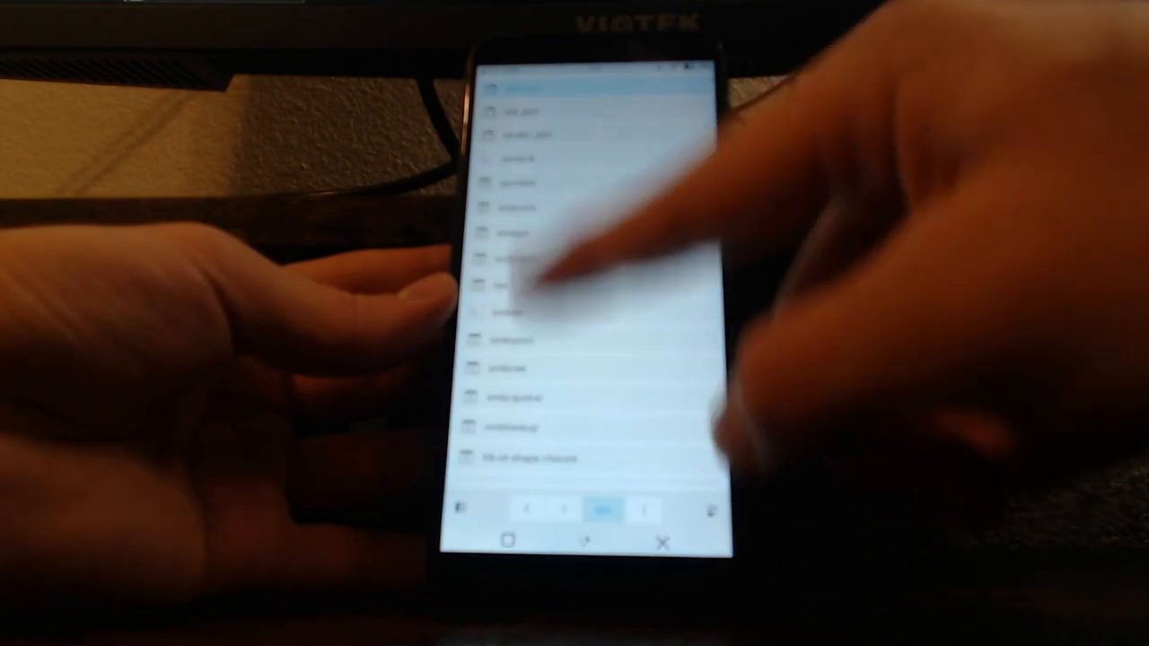
scroll(down, 3)
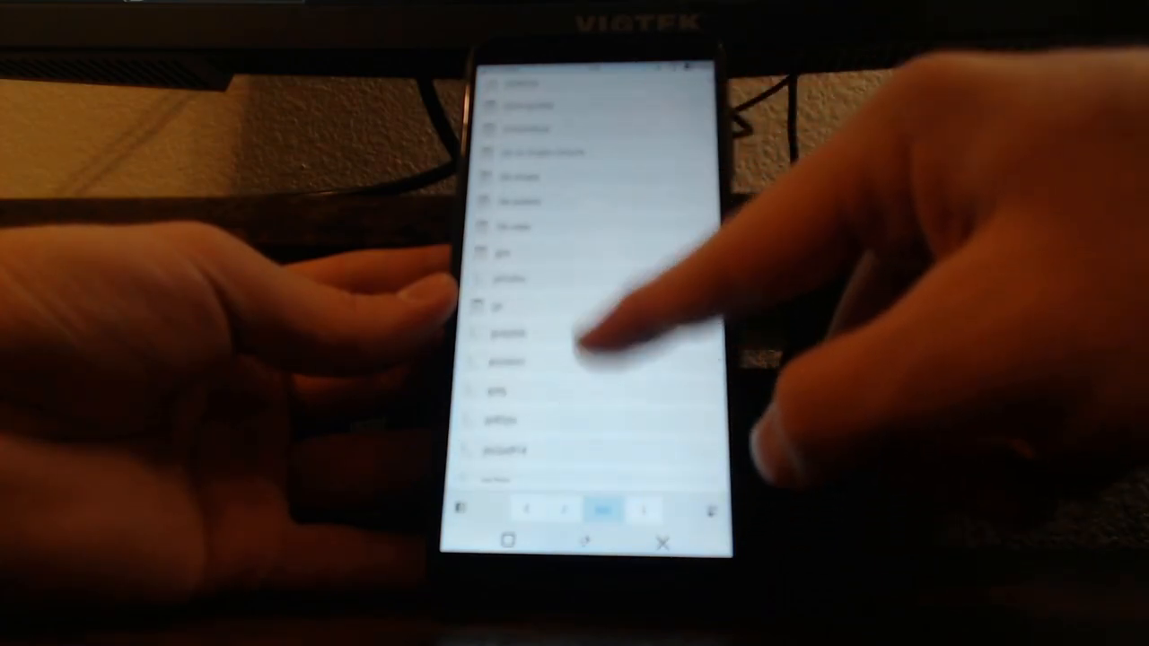
scroll(down, 3)
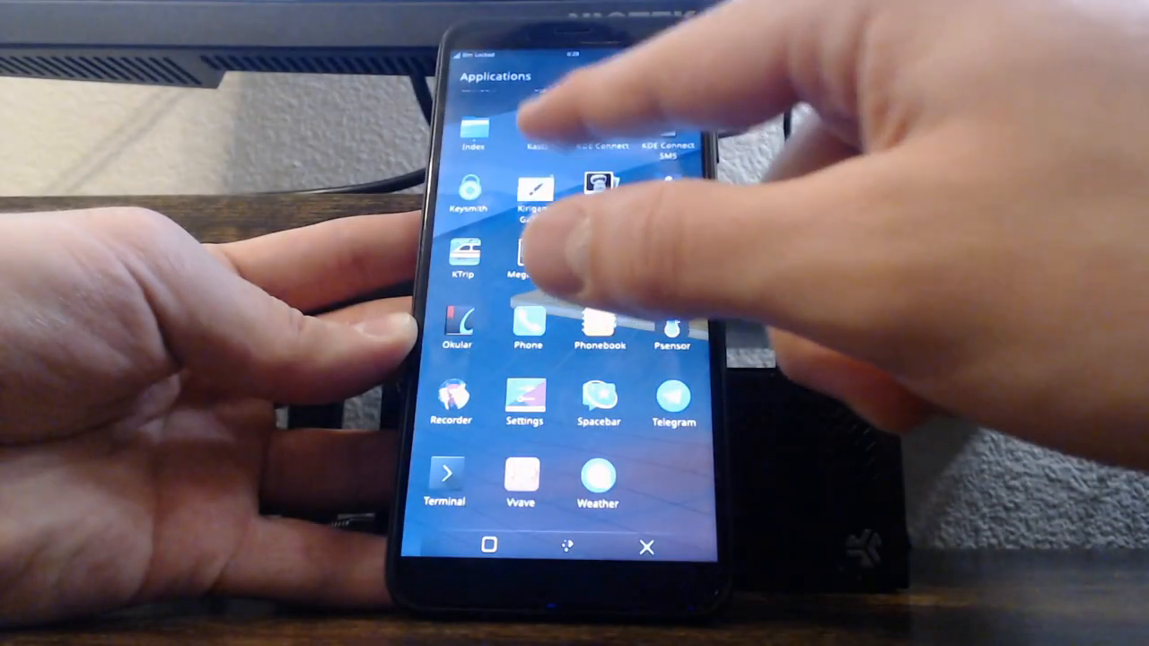
Step: Search YouTube Music for 'Streambeats lofi' and pick one of the results
scroll(down, 3)
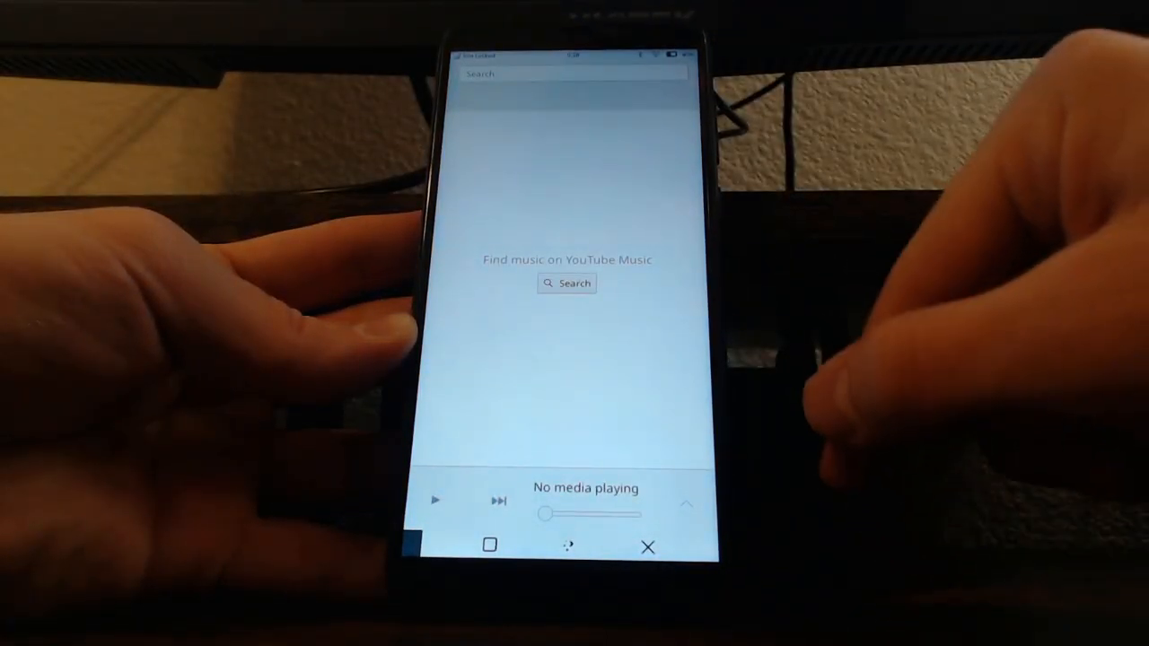
click(566, 74)
text(Streambeats lofi)
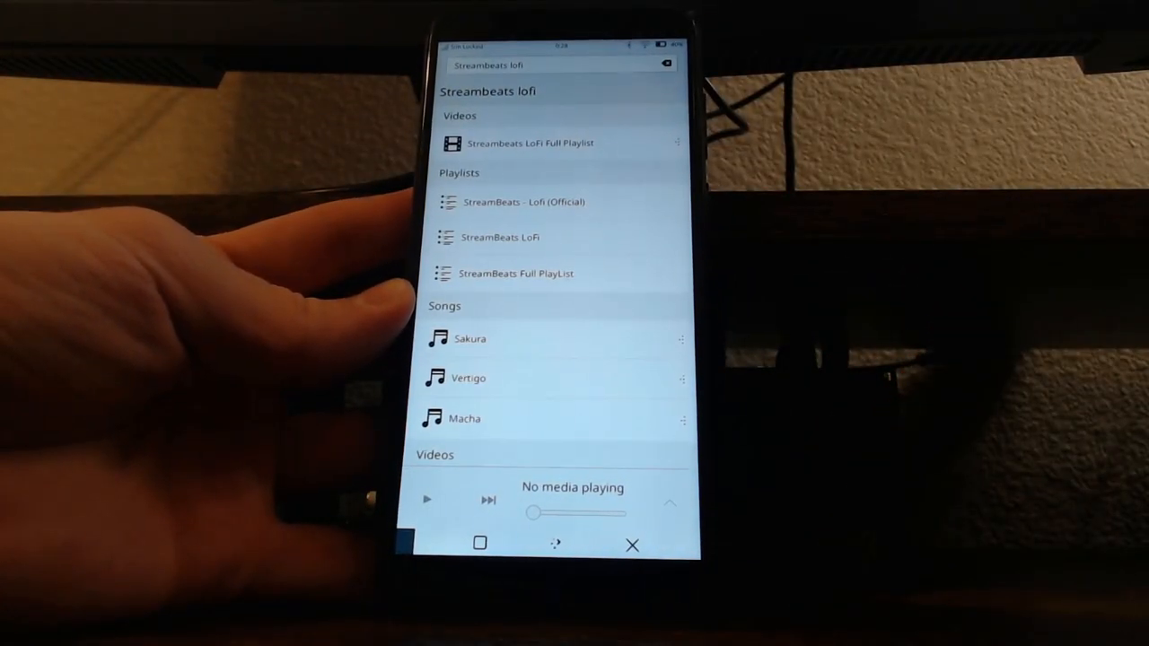
click(527, 143)
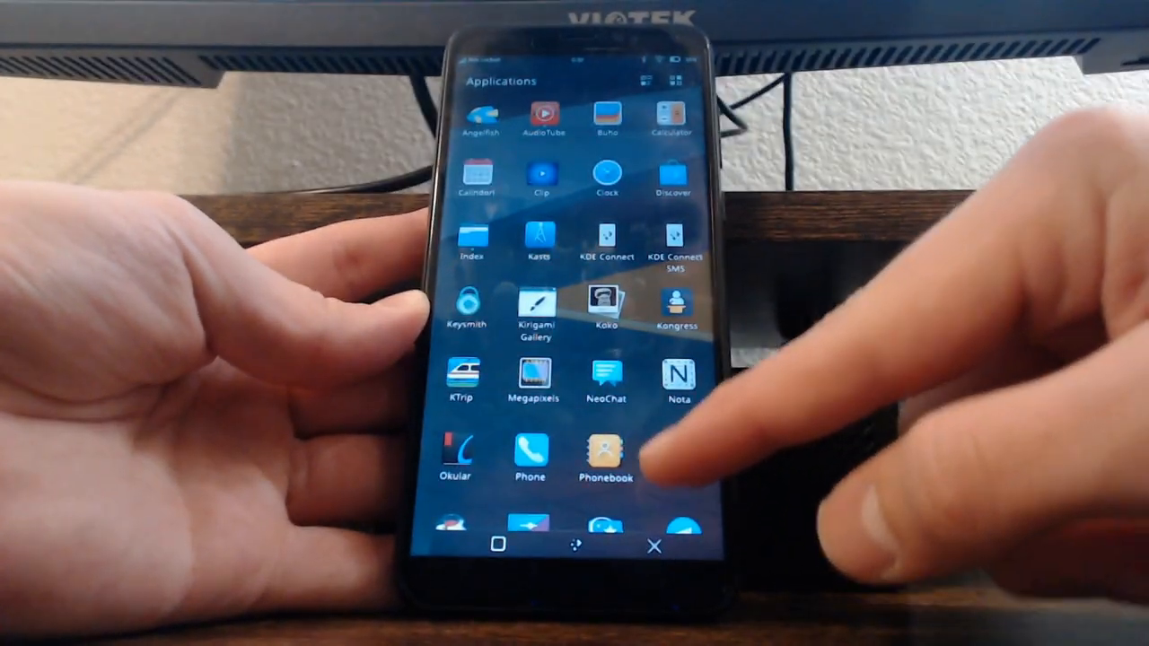
Step: Scroll the Applications drawer down toward the Settings icon
scroll(down, 3)
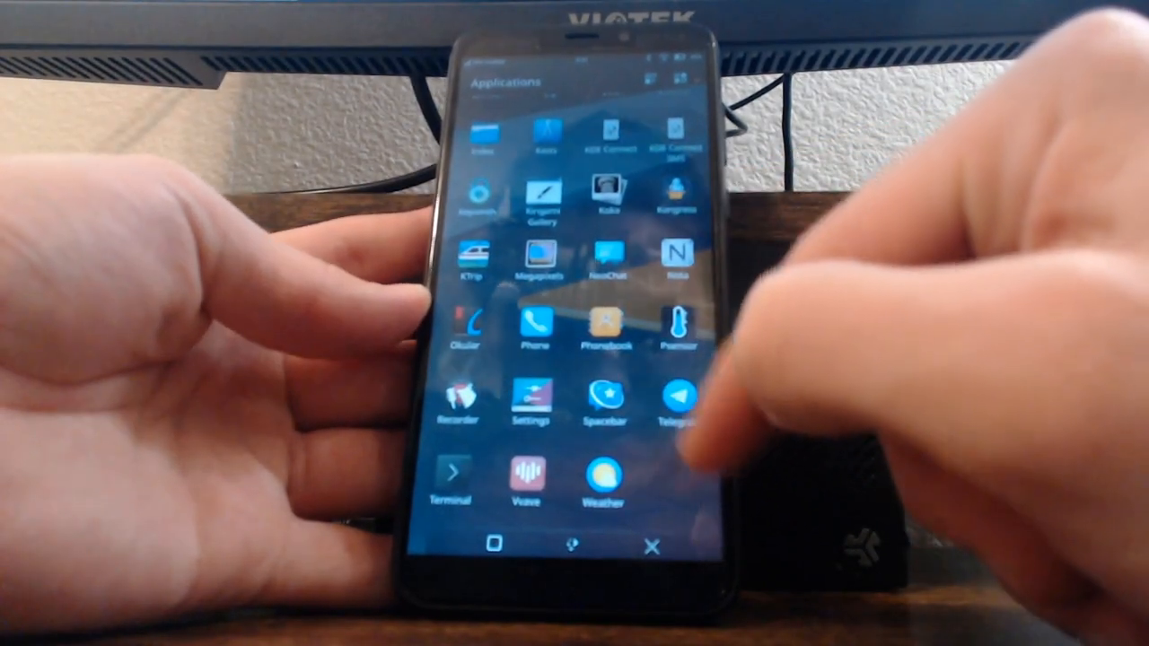
Step: Launch Settings and go to the Audio page listing playback devices and streams
click(529, 404)
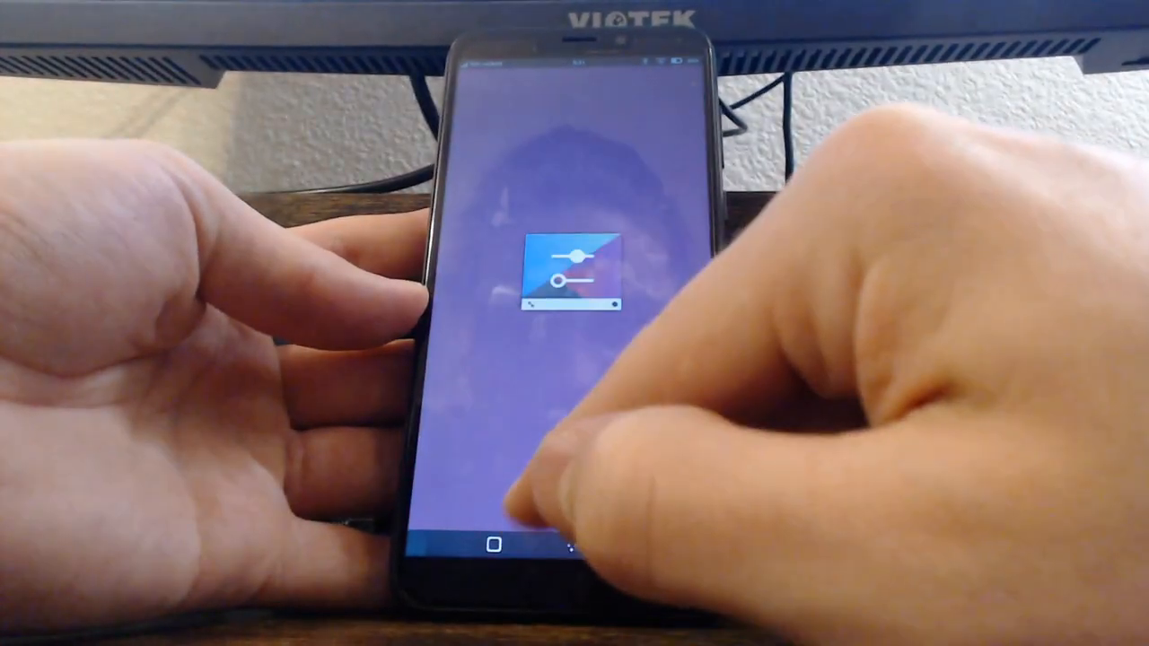
click(568, 273)
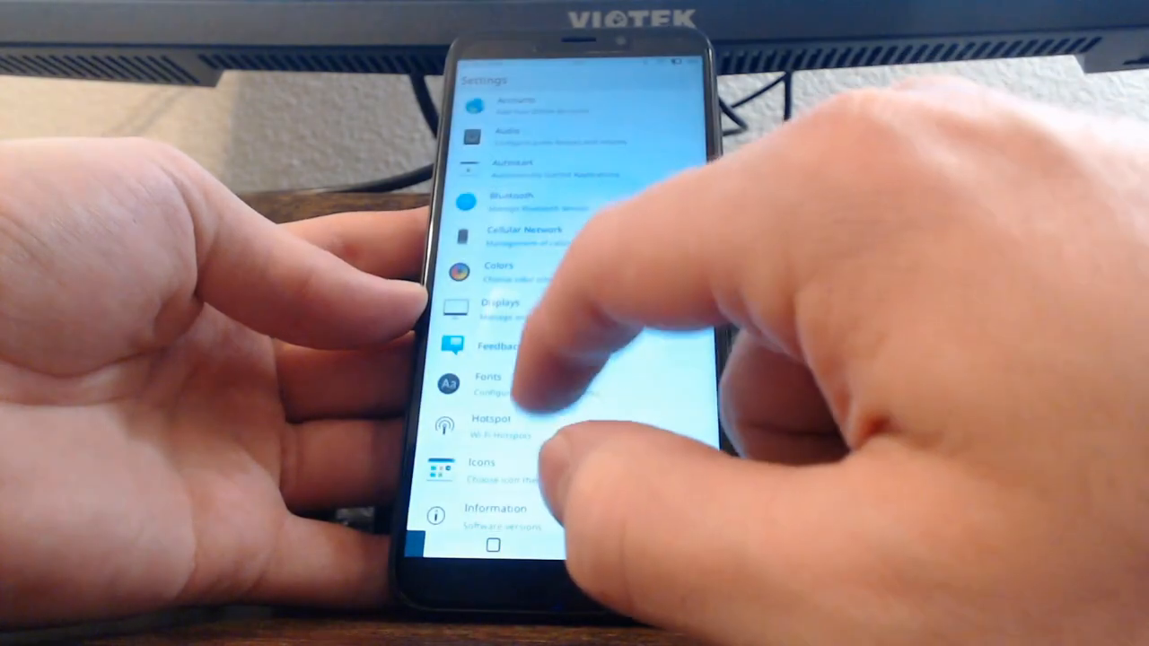
scroll(down, 3)
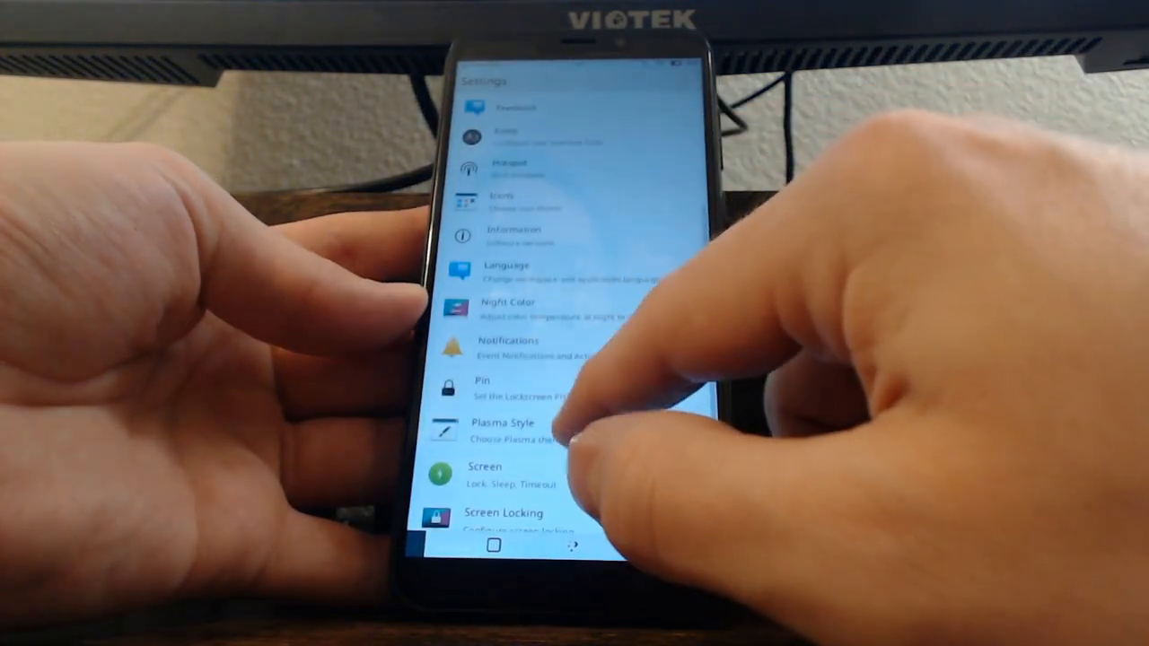
scroll(down, 3)
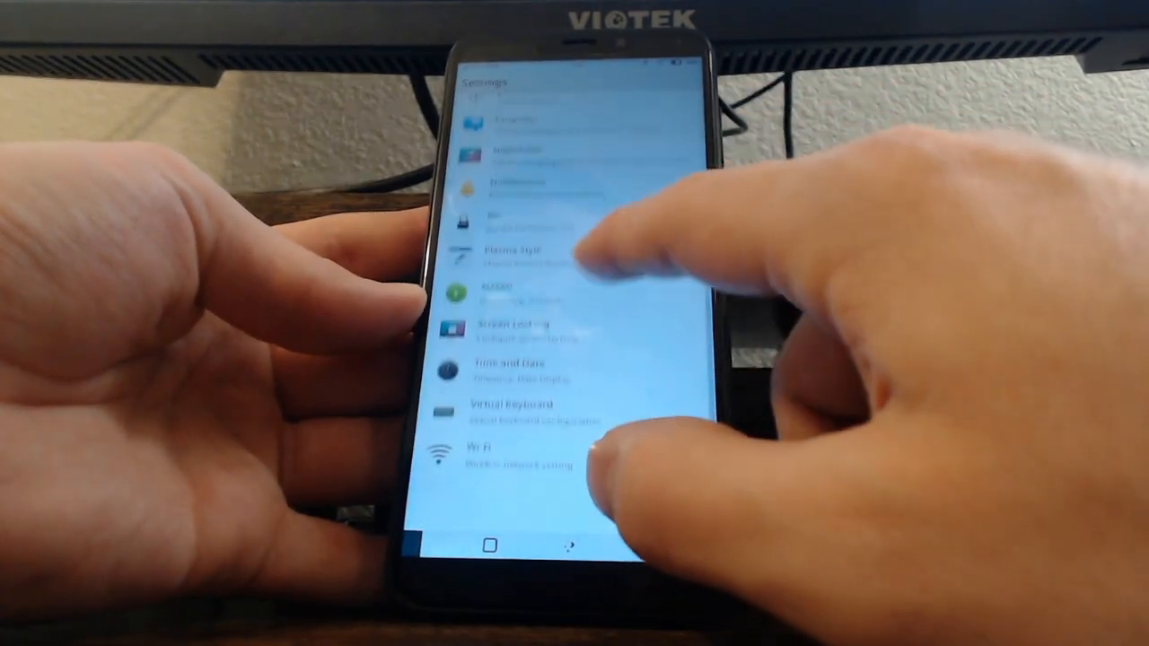
scroll(down, 3)
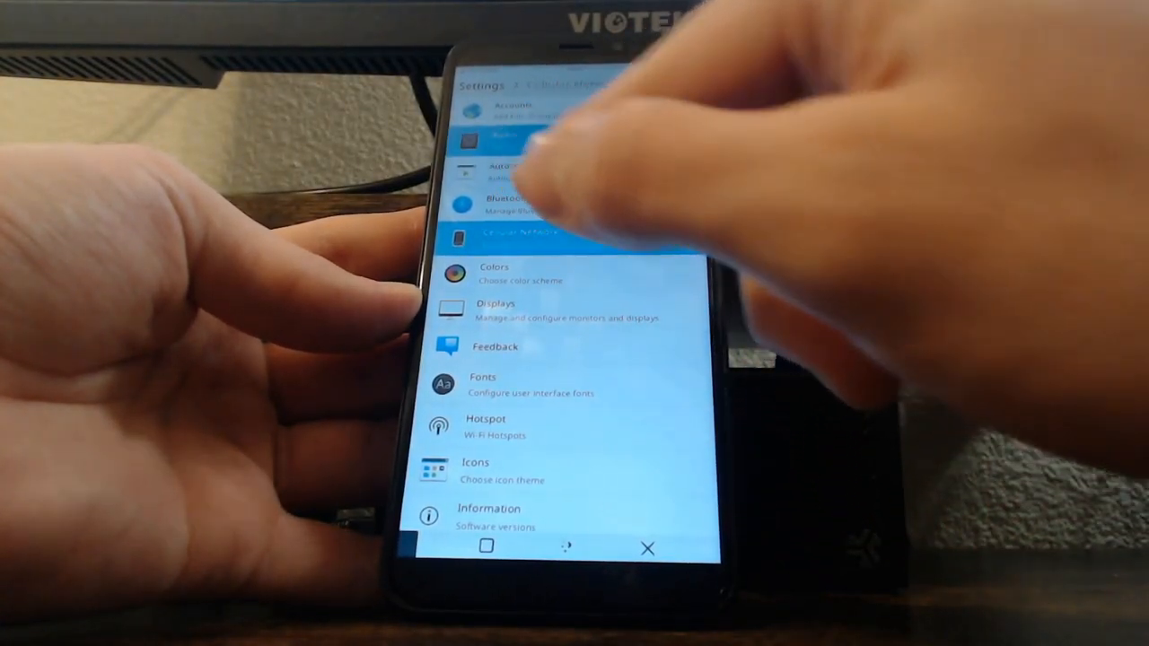
click(503, 139)
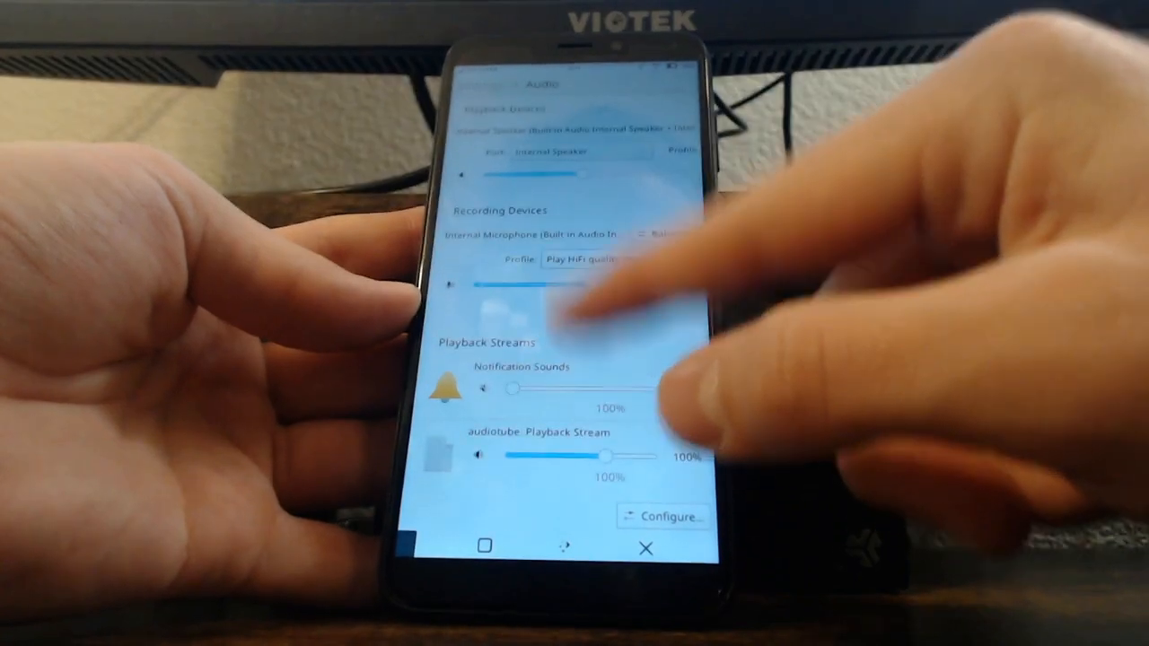